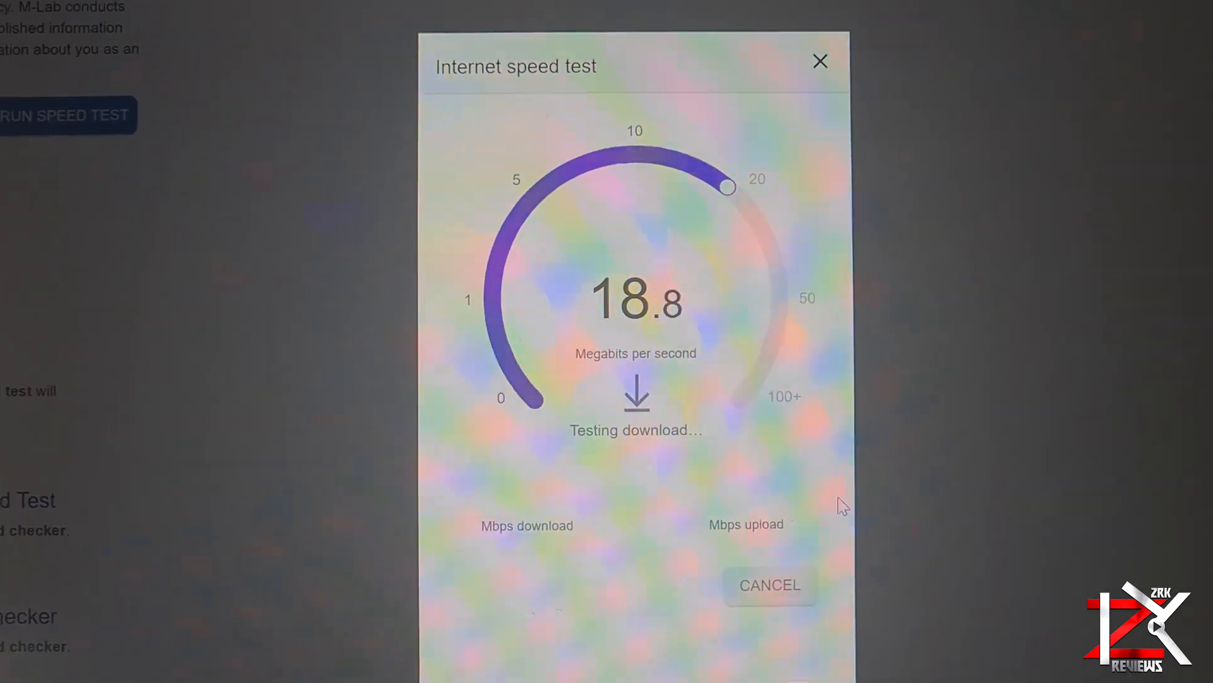
Step: Leave the Chrome speed test and bring up Device Manager's network adapters
{"action": "left_click", "coordinate": [820, 61]}
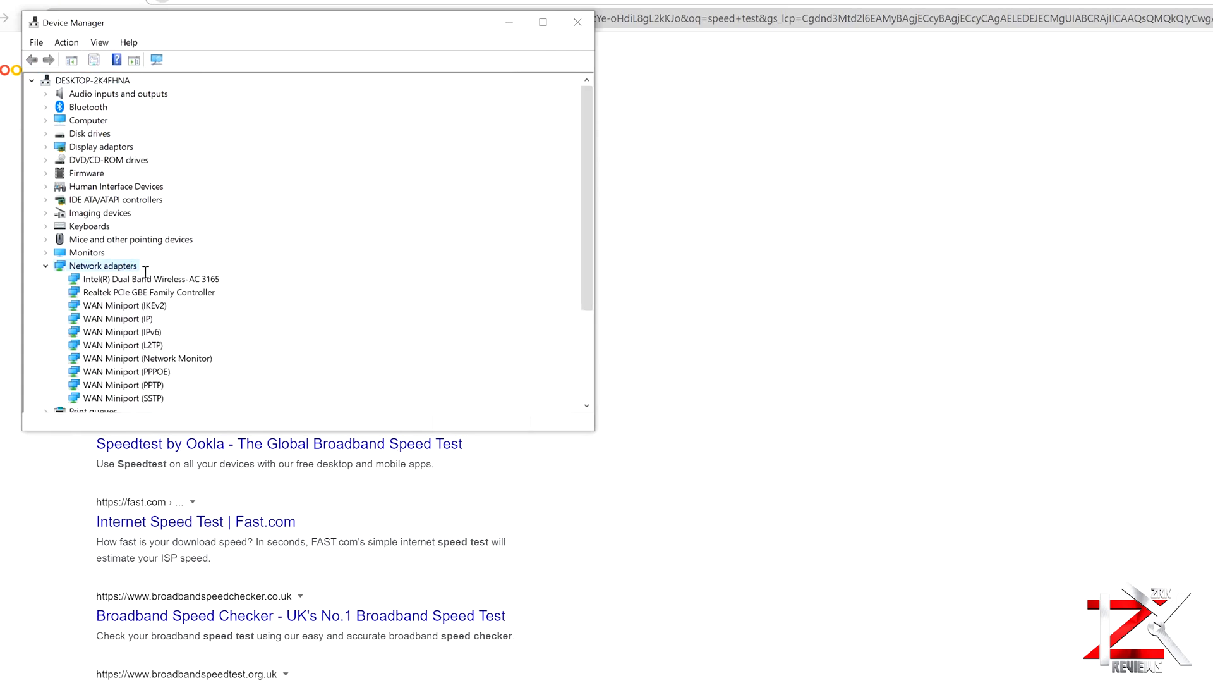
{"action": "left_click", "coordinate": [151, 278]}
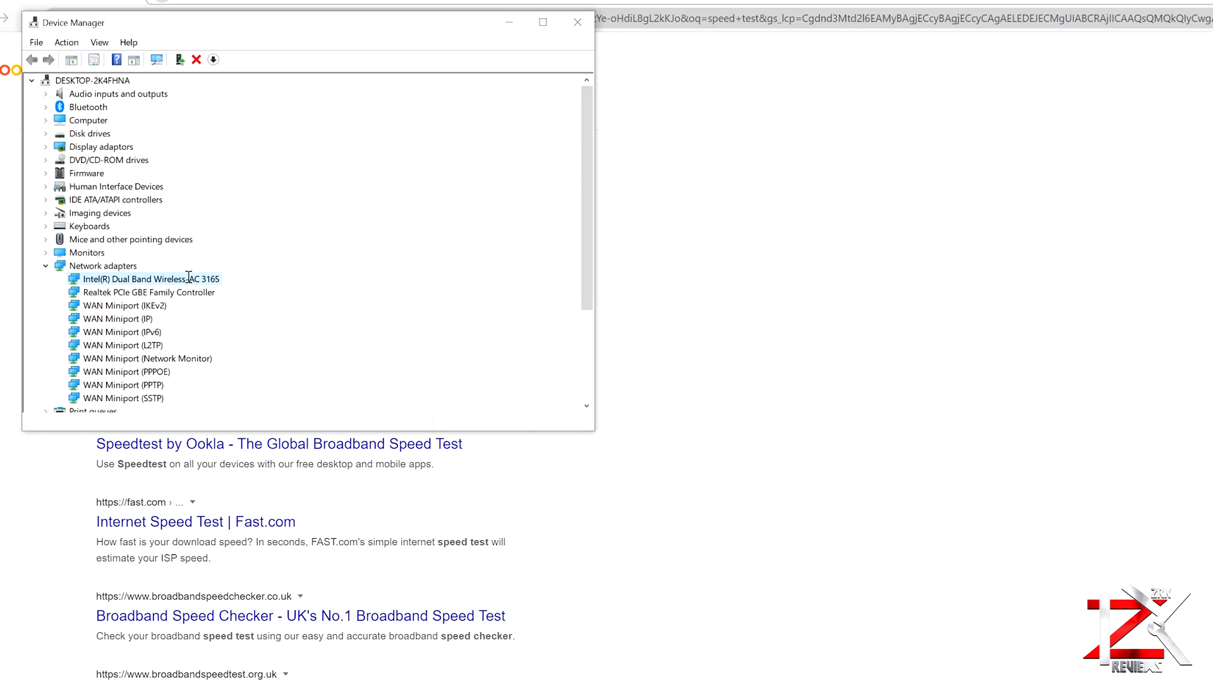
{"action": "right_click", "coordinate": [146, 278]}
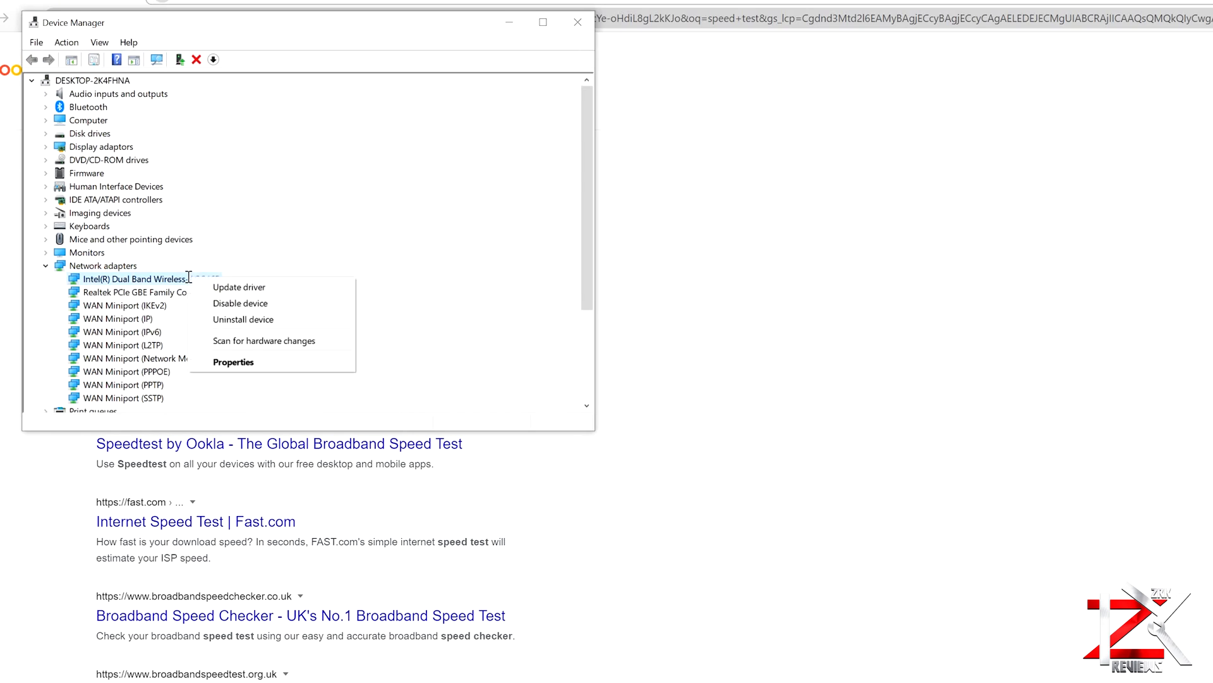
{"action": "left_click", "coordinate": [239, 287]}
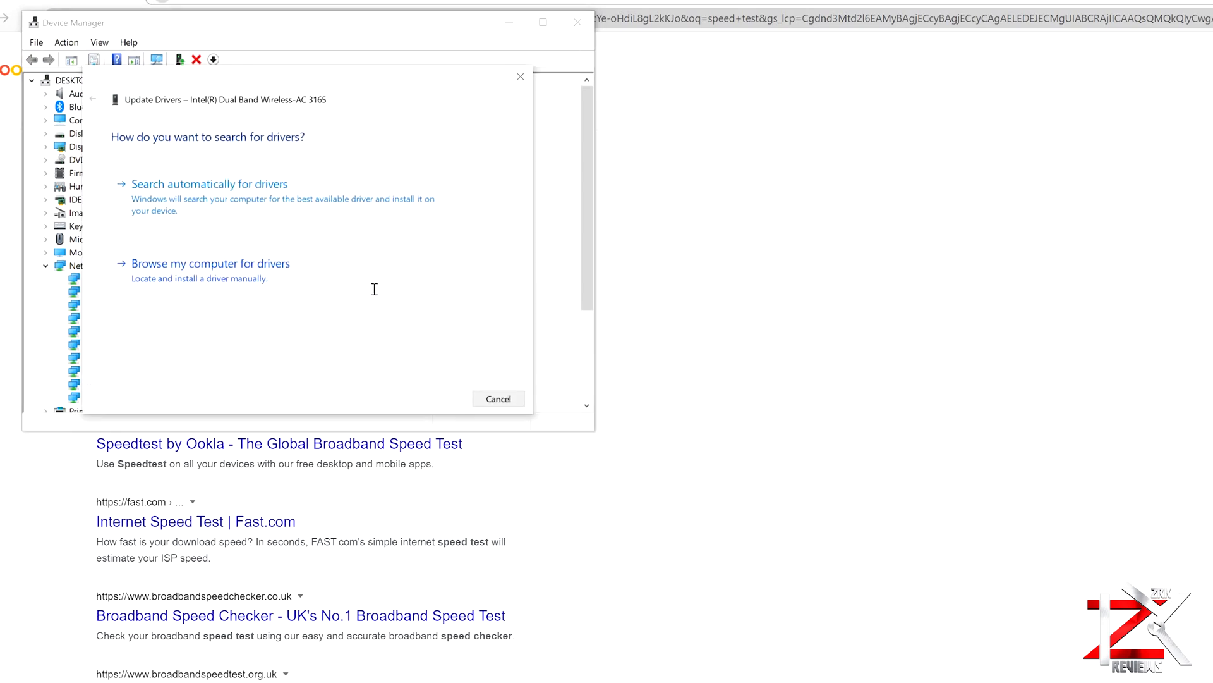
{"action": "left_click", "coordinate": [209, 183]}
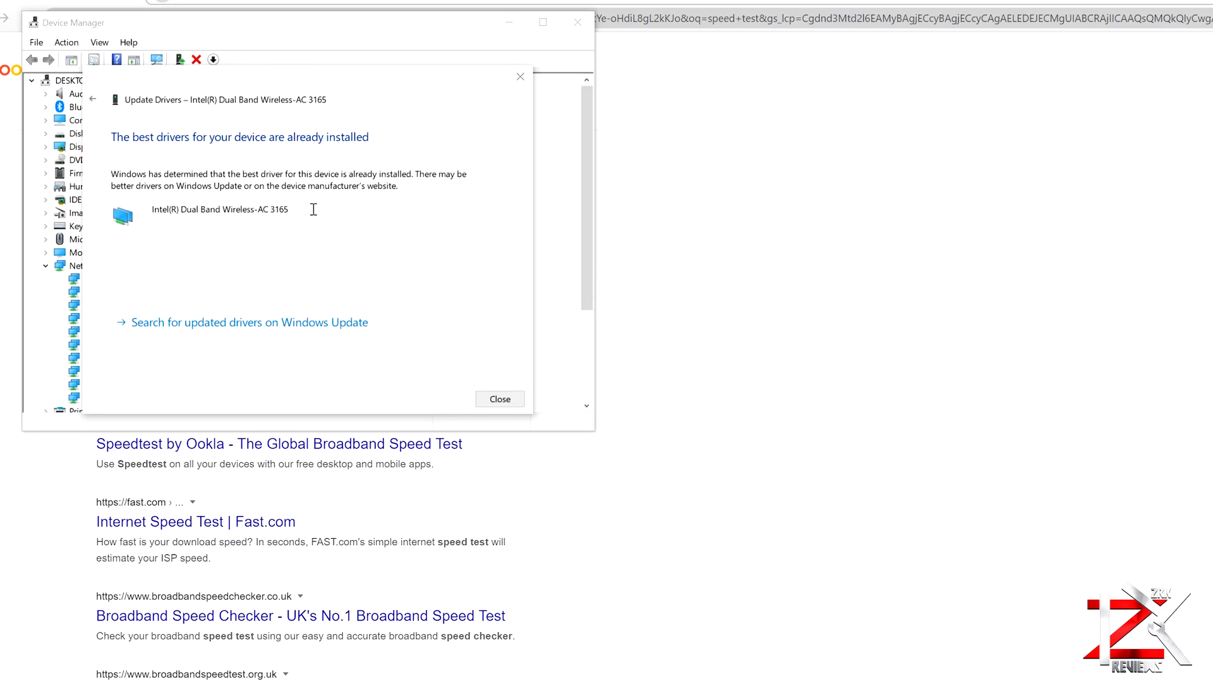
{"action": "mouse_move", "coordinate": [347, 152]}
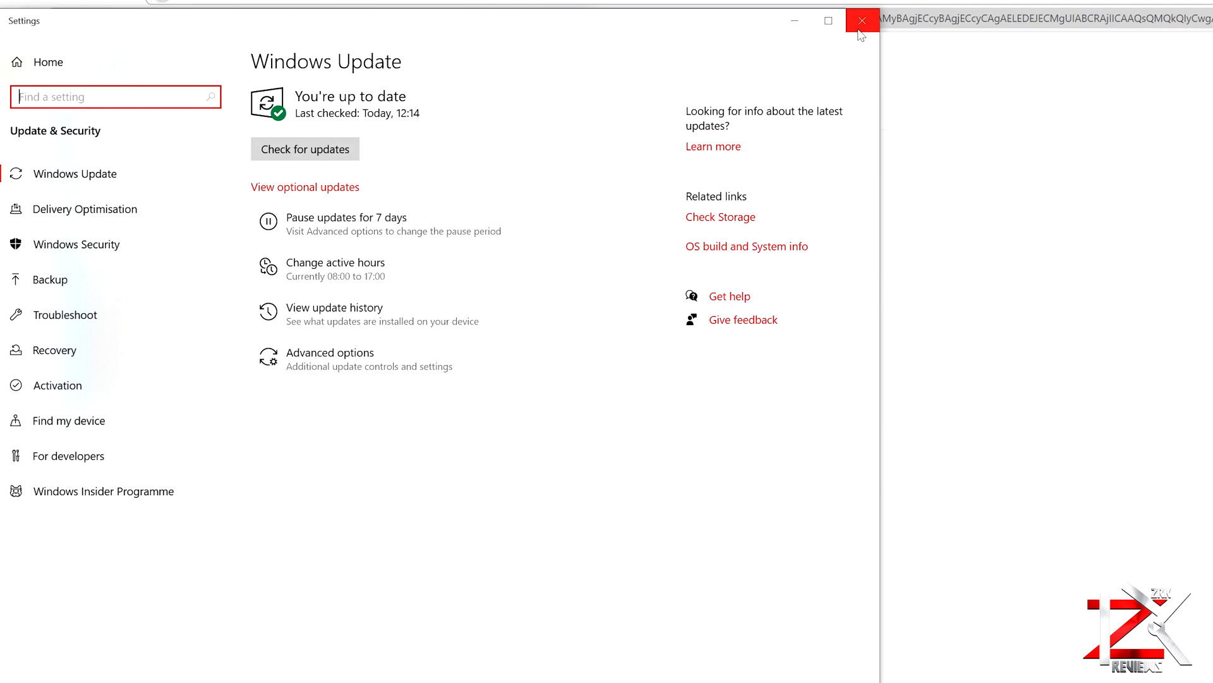
{"action": "mouse_move", "coordinate": [861, 21]}
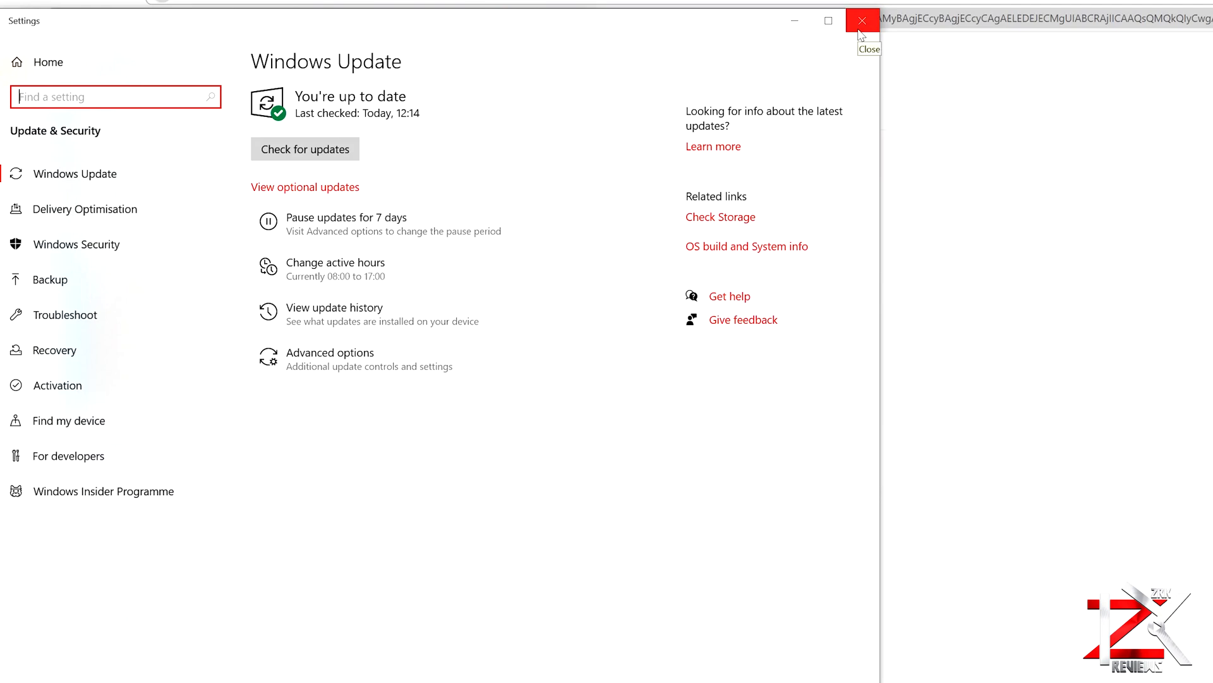
{"action": "left_click", "coordinate": [861, 20]}
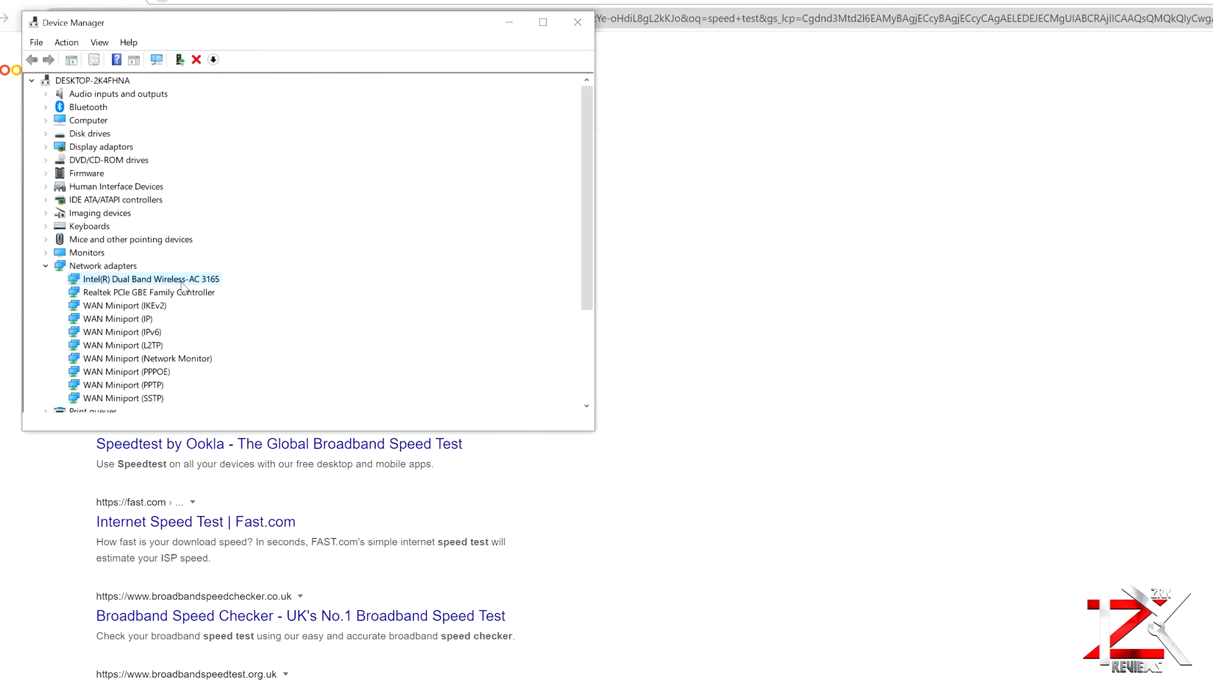
Step: Uninstall the Intel Dual Band Wireless-AC 3165 adapter without deleting its driver software
{"action": "right_click", "coordinate": [146, 279]}
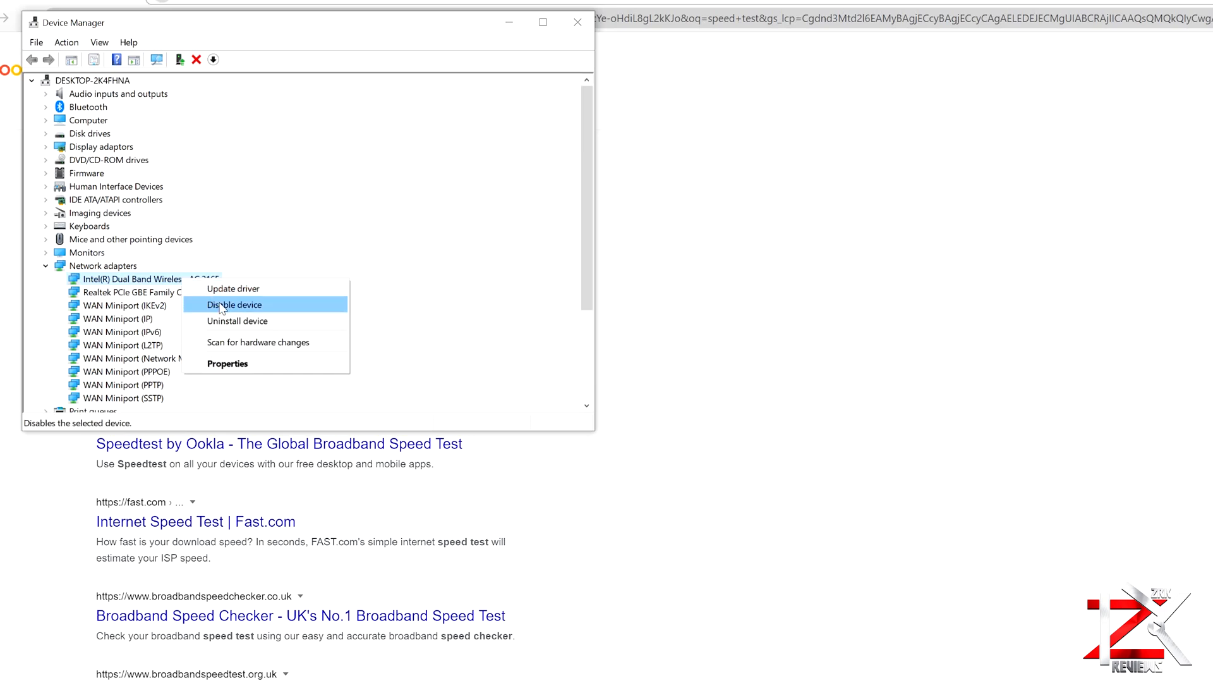
{"action": "left_click", "coordinate": [237, 320]}
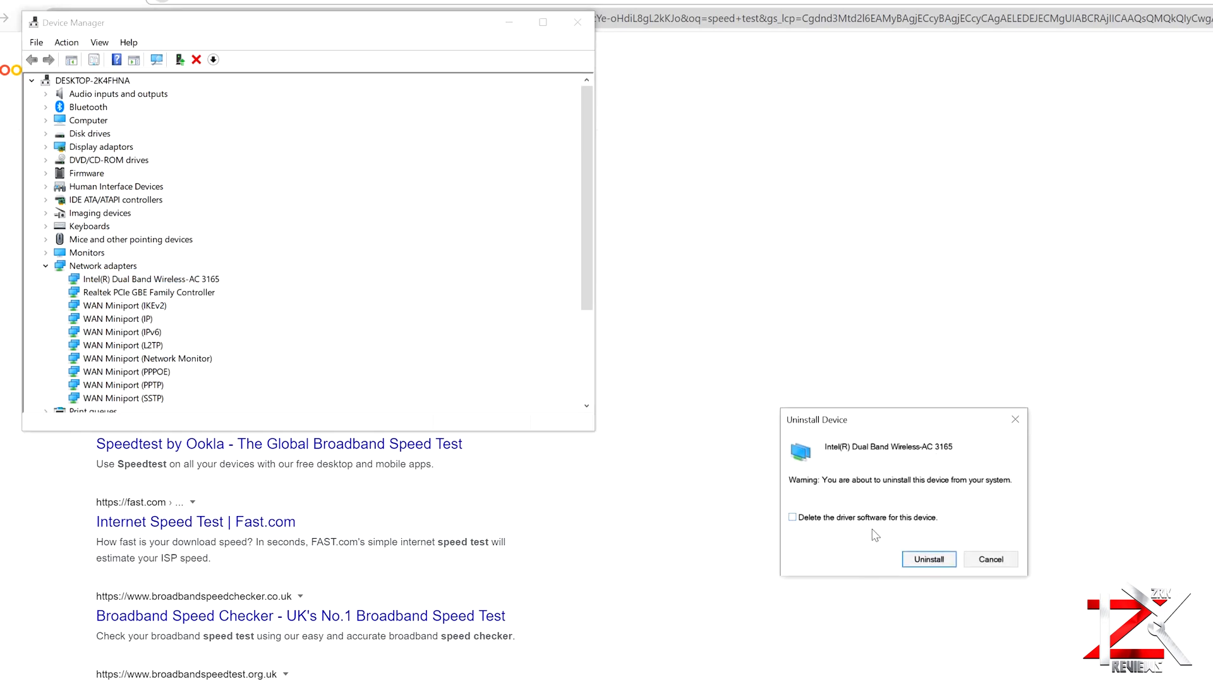
{"action": "mouse_move", "coordinate": [818, 533]}
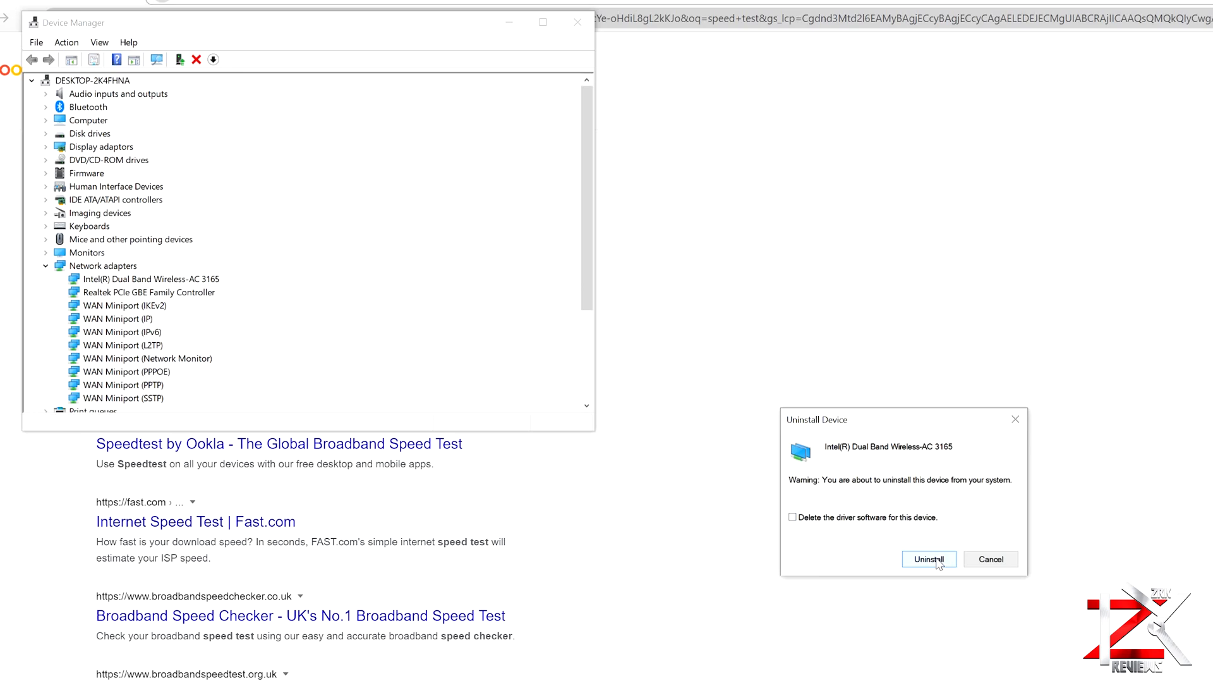
{"action": "left_click", "coordinate": [929, 558]}
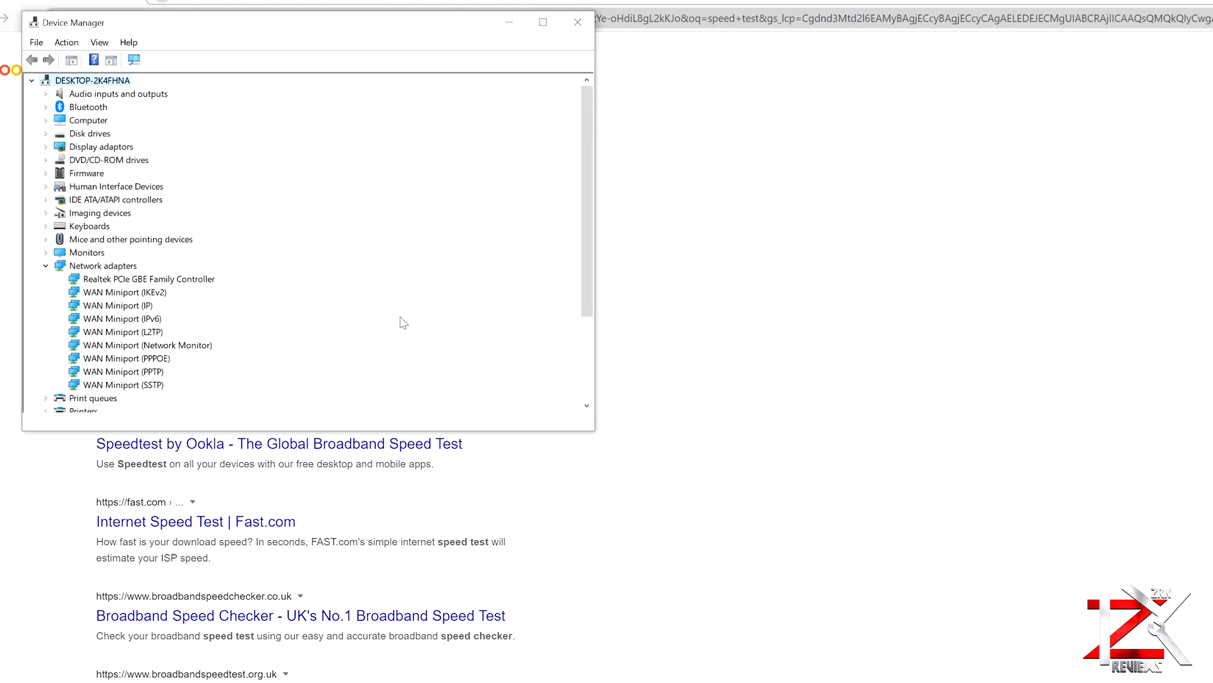
{"action": "mouse_move", "coordinate": [308, 333]}
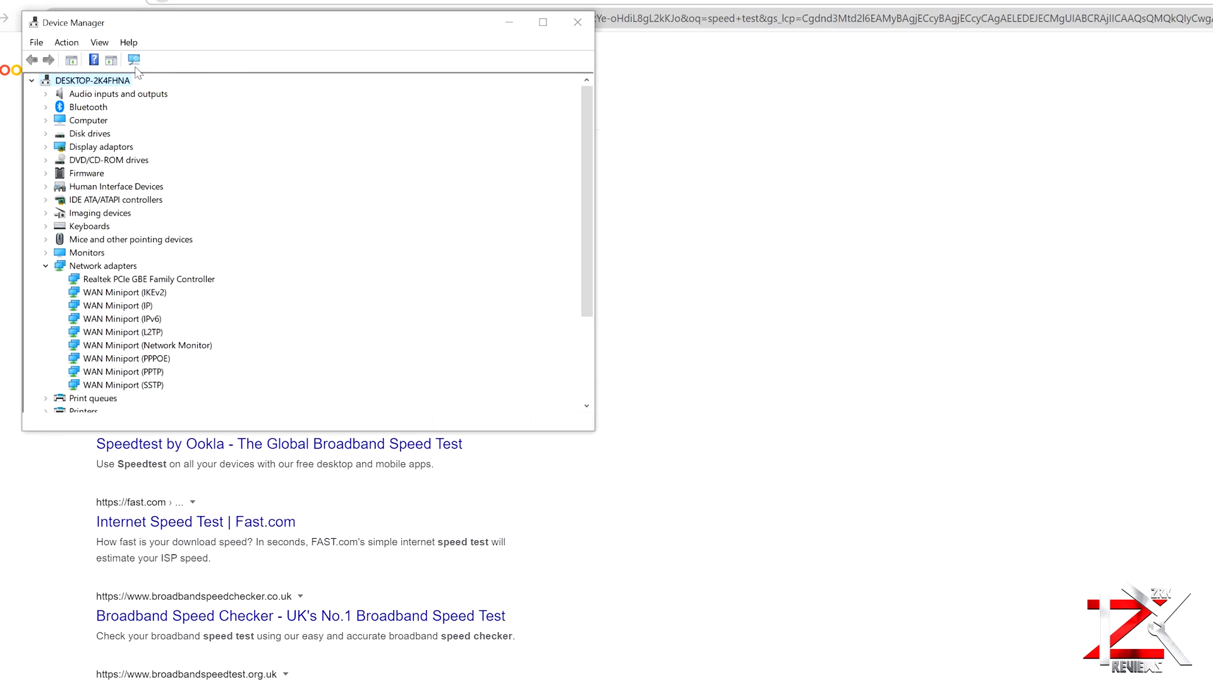
{"action": "mouse_move", "coordinate": [133, 60]}
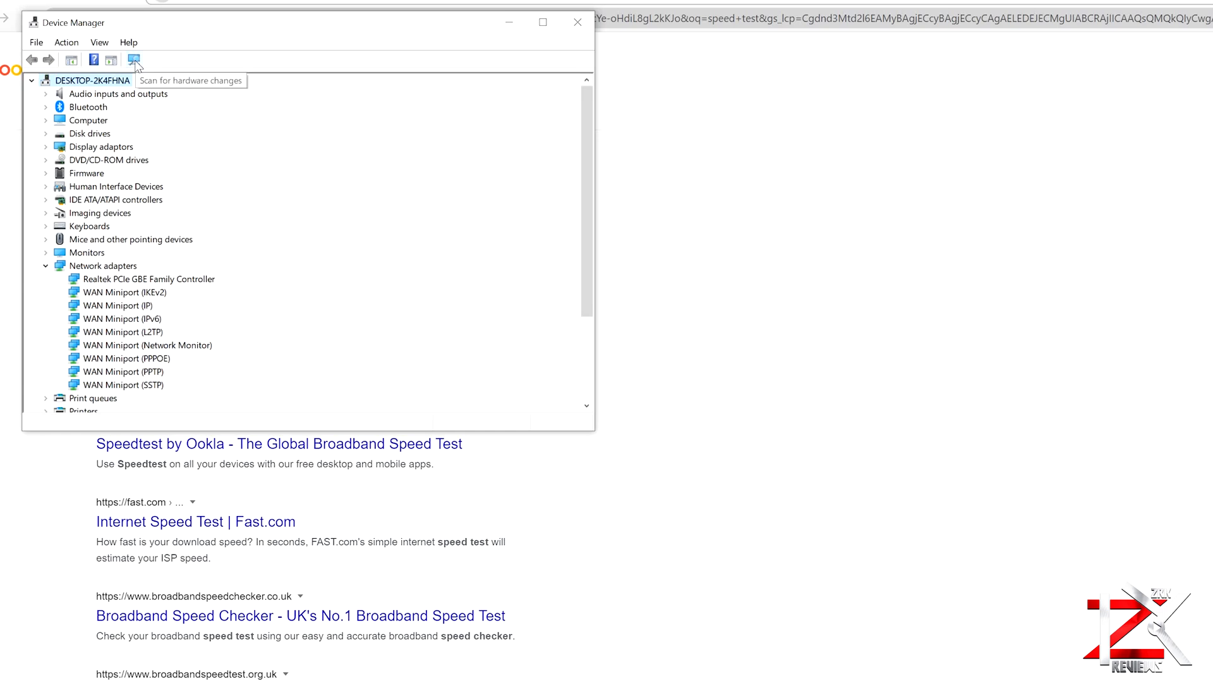
Step: Run Scan for hardware changes so the removed Wi-Fi adapter is redetected
{"action": "left_click", "coordinate": [132, 59]}
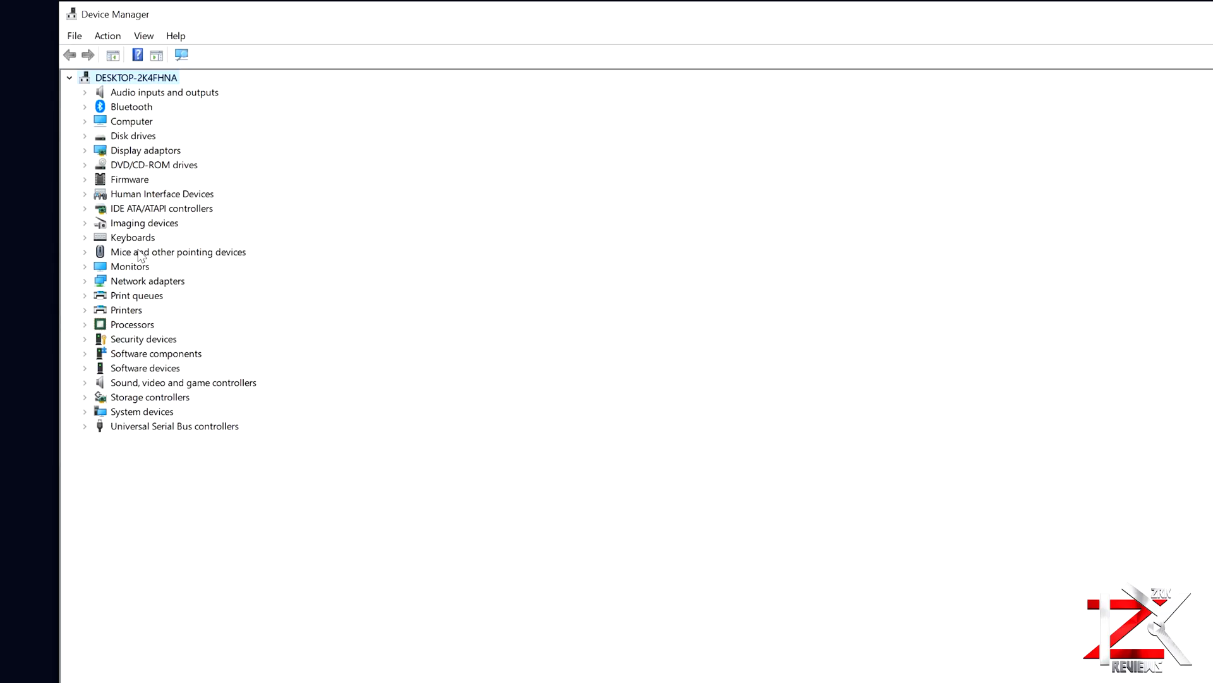
{"action": "mouse_move", "coordinate": [143, 292]}
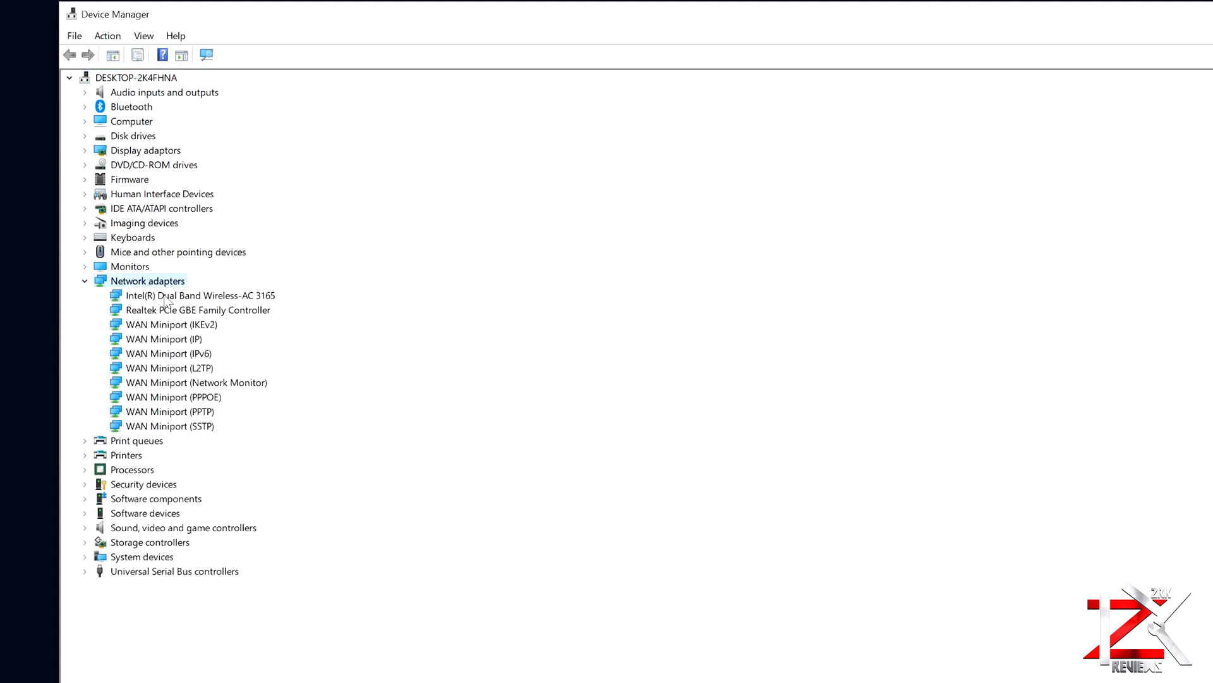
Step: In the Intel adapter's Power Management, untick 'Allow the computer to turn off this device to save power' and confirm
{"action": "right_click", "coordinate": [201, 294]}
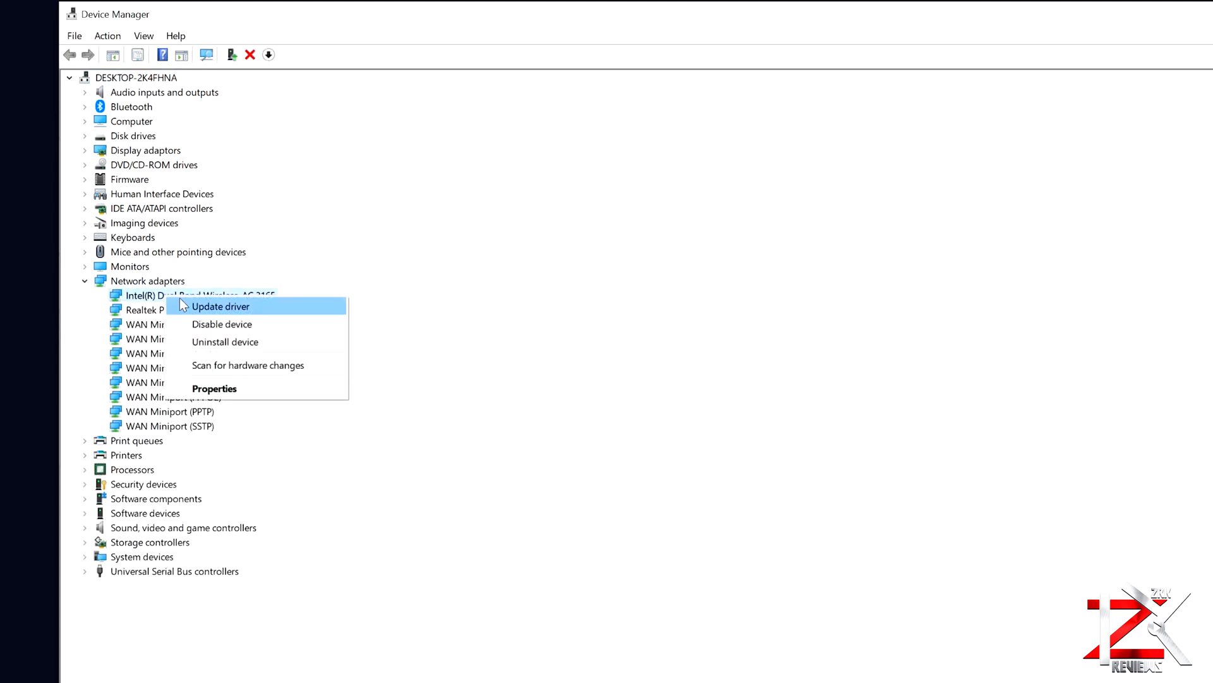
{"action": "left_click", "coordinate": [215, 388]}
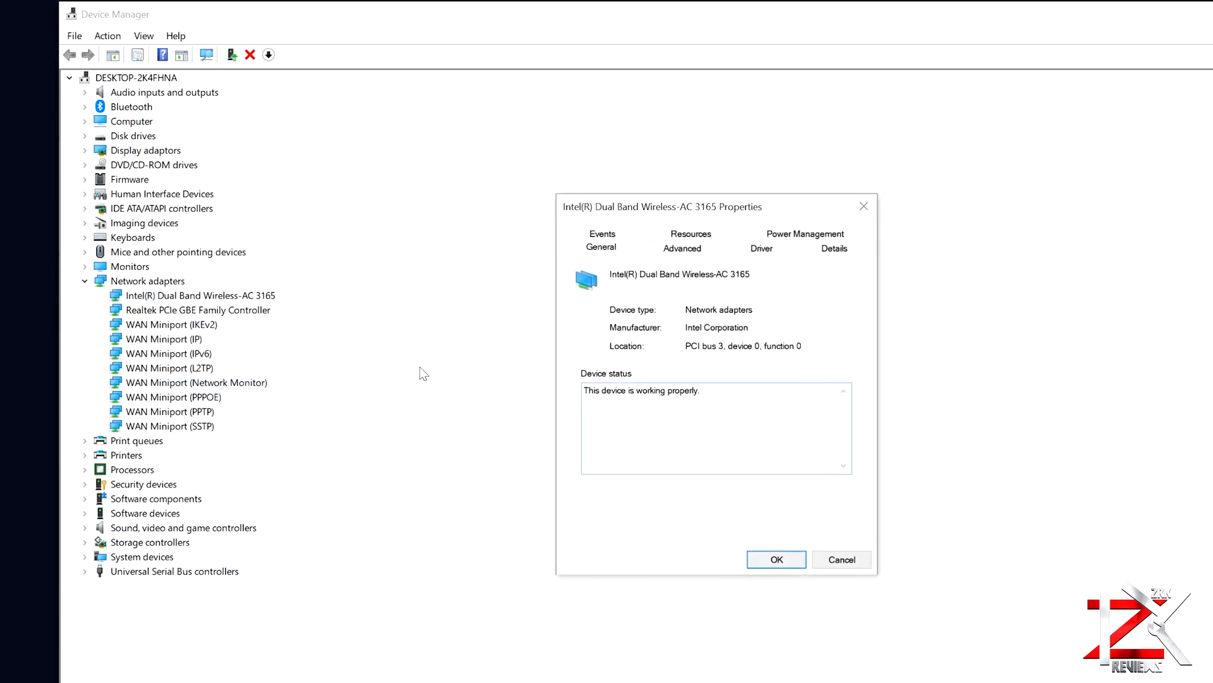
{"action": "mouse_move", "coordinate": [805, 233]}
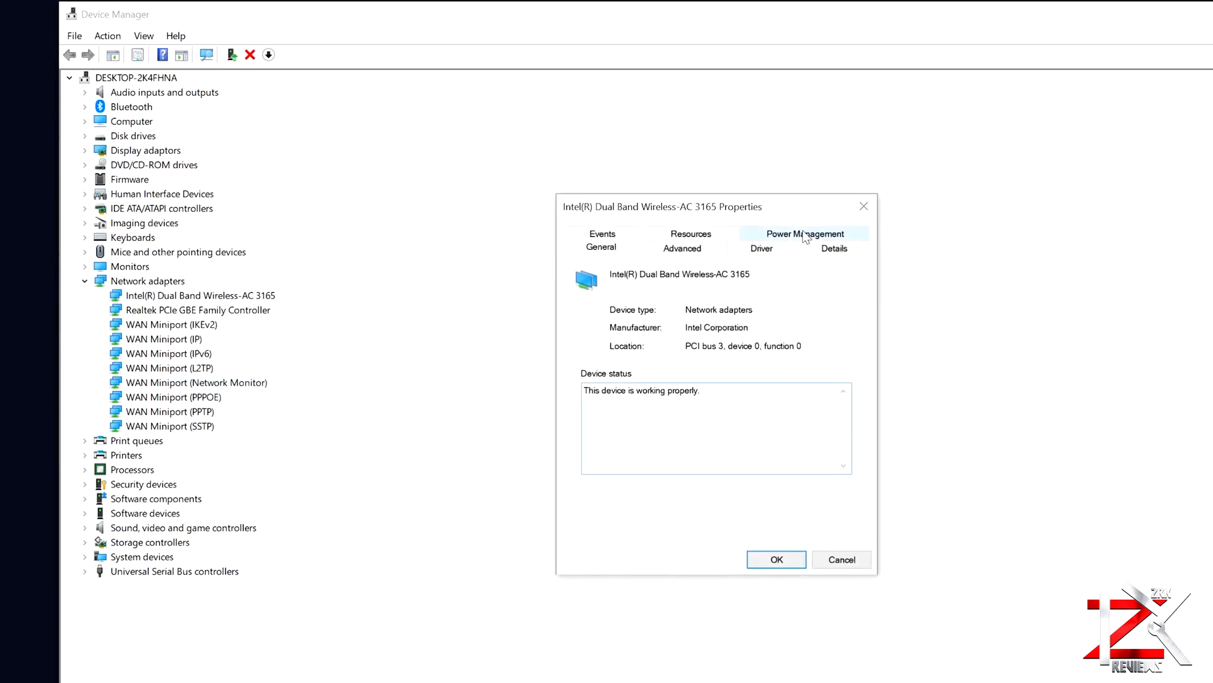
{"action": "left_click", "coordinate": [806, 234]}
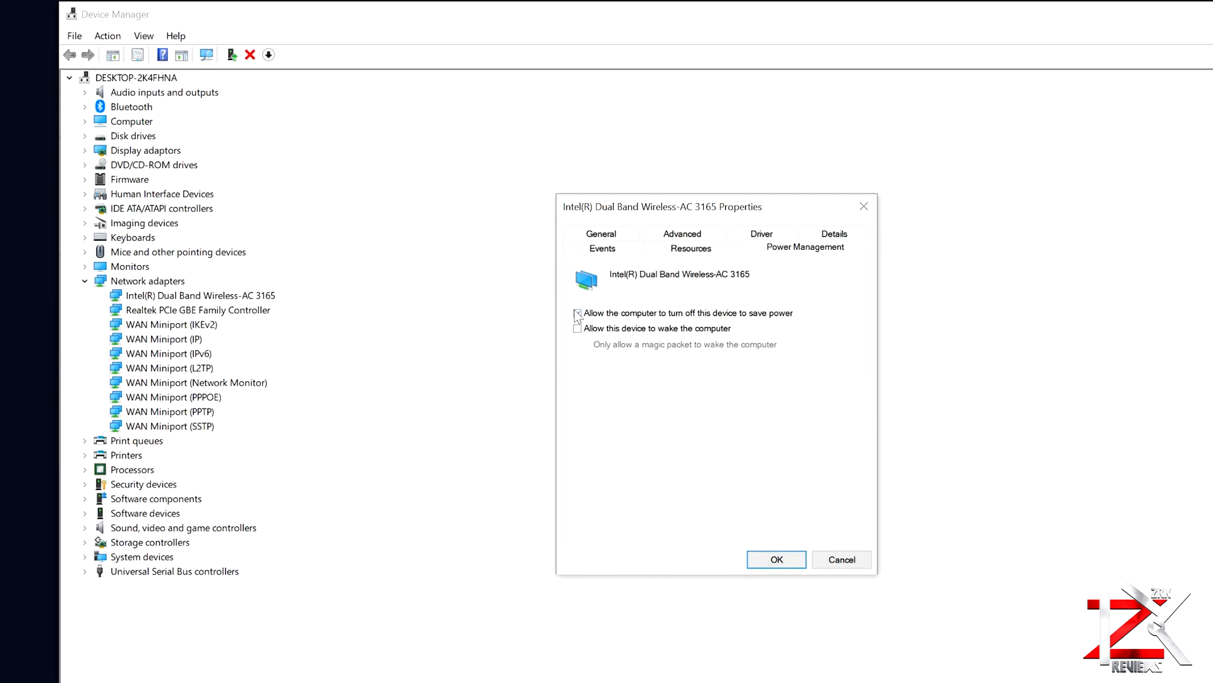
{"action": "left_click", "coordinate": [578, 312]}
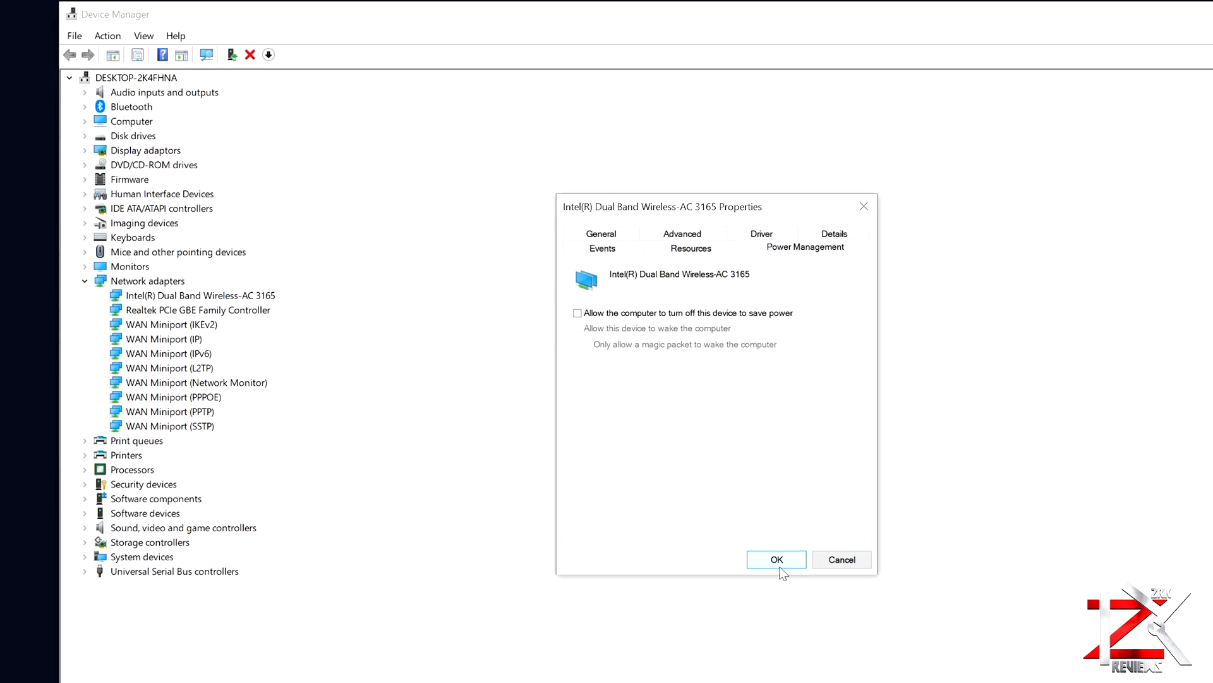
{"action": "left_click", "coordinate": [775, 559]}
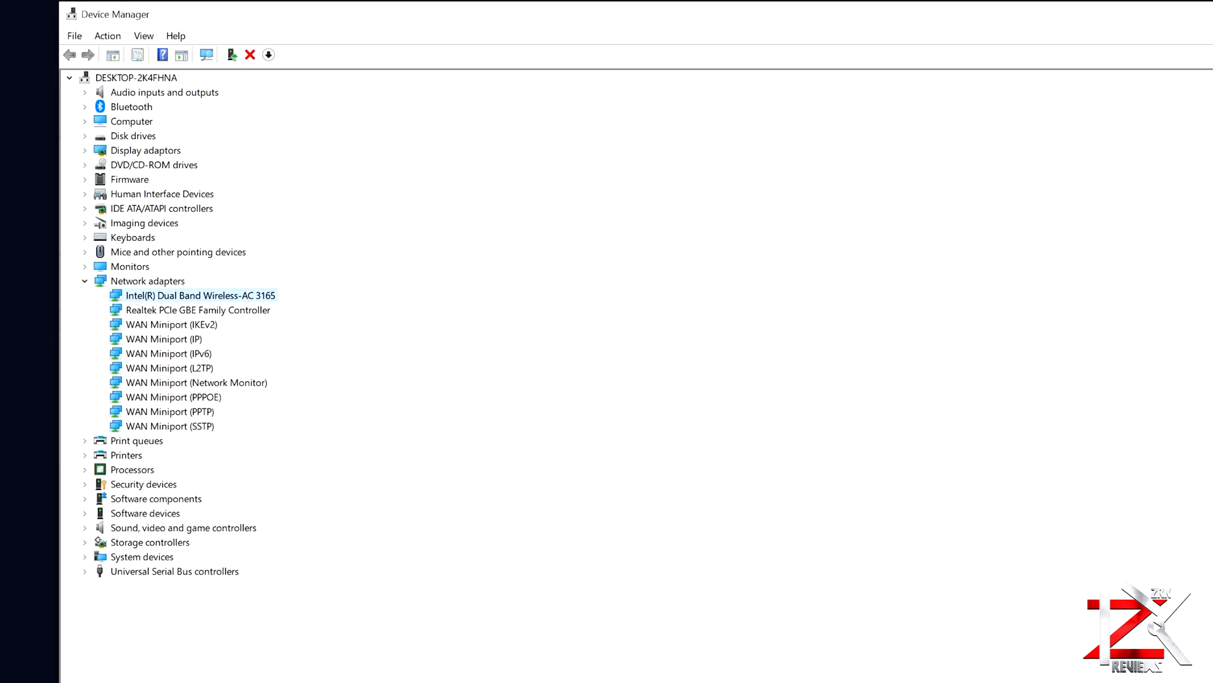